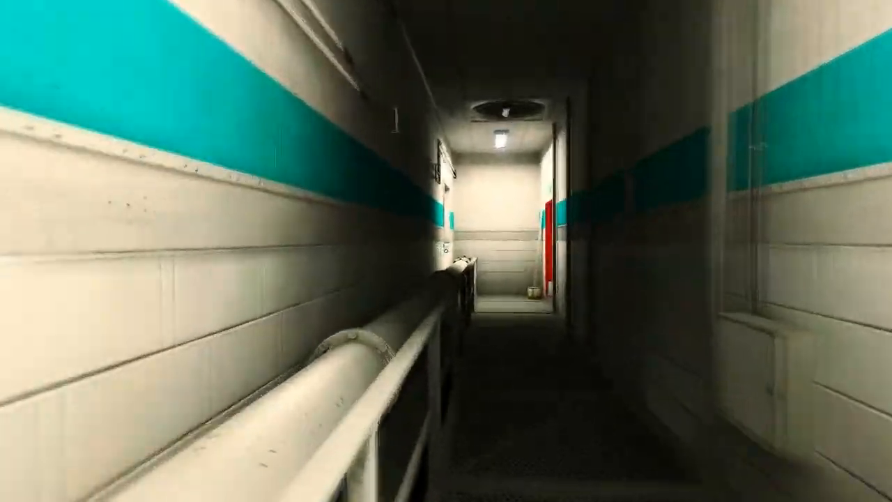
pyautogui.moveTo(446, 251)
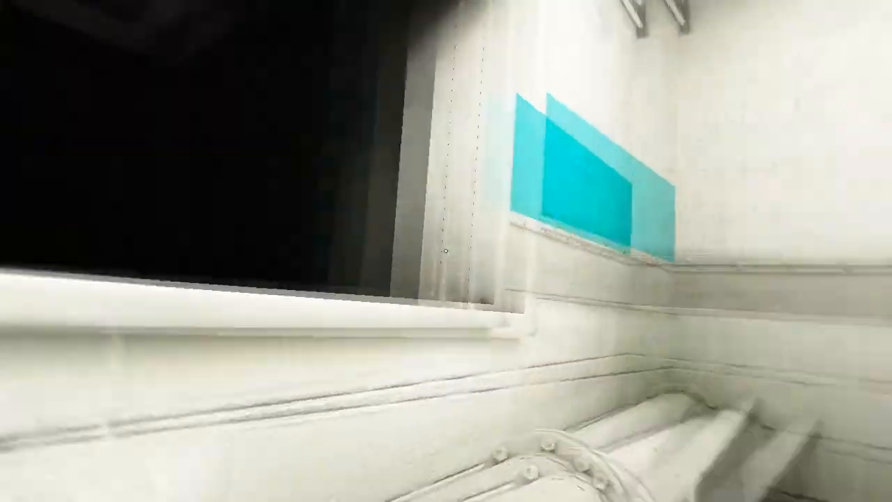
pyautogui.moveTo(446, 251)
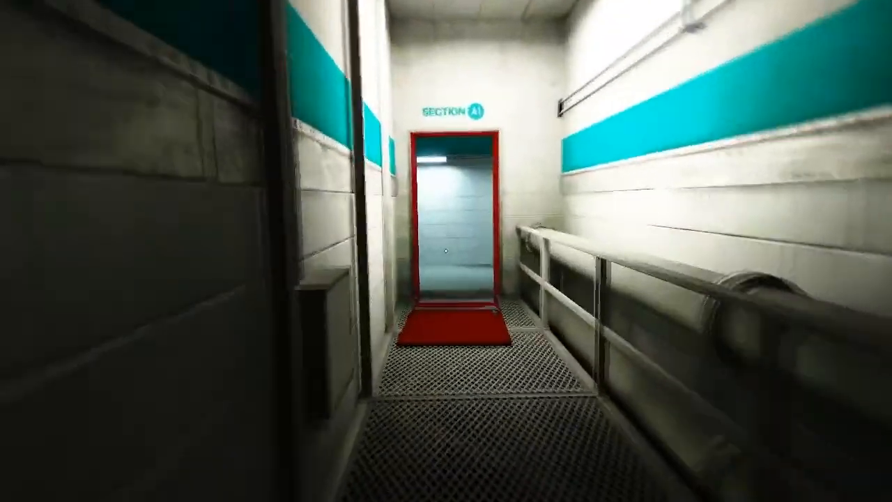